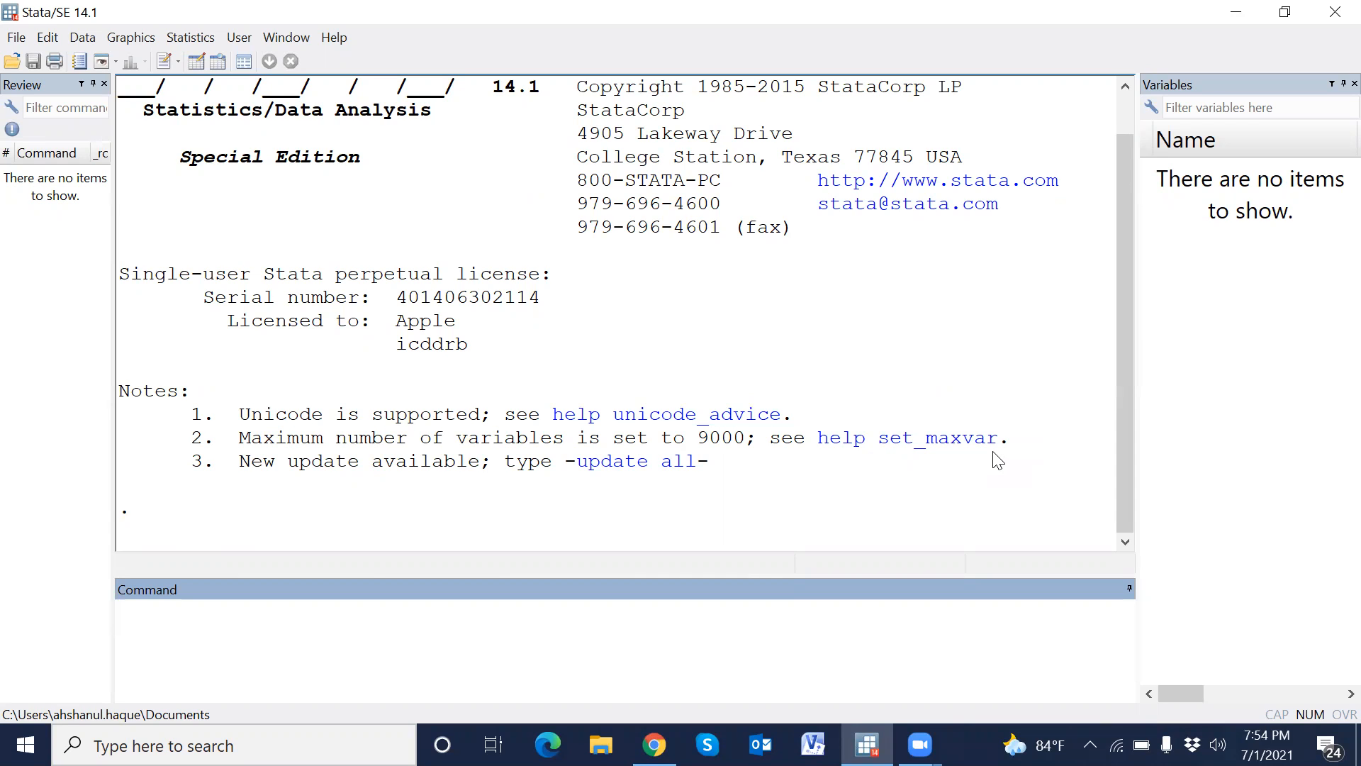
# Open the TeaGroupData_BDHS2014.dta dataset from the Apple vai folder
pyautogui.click(347, 612)
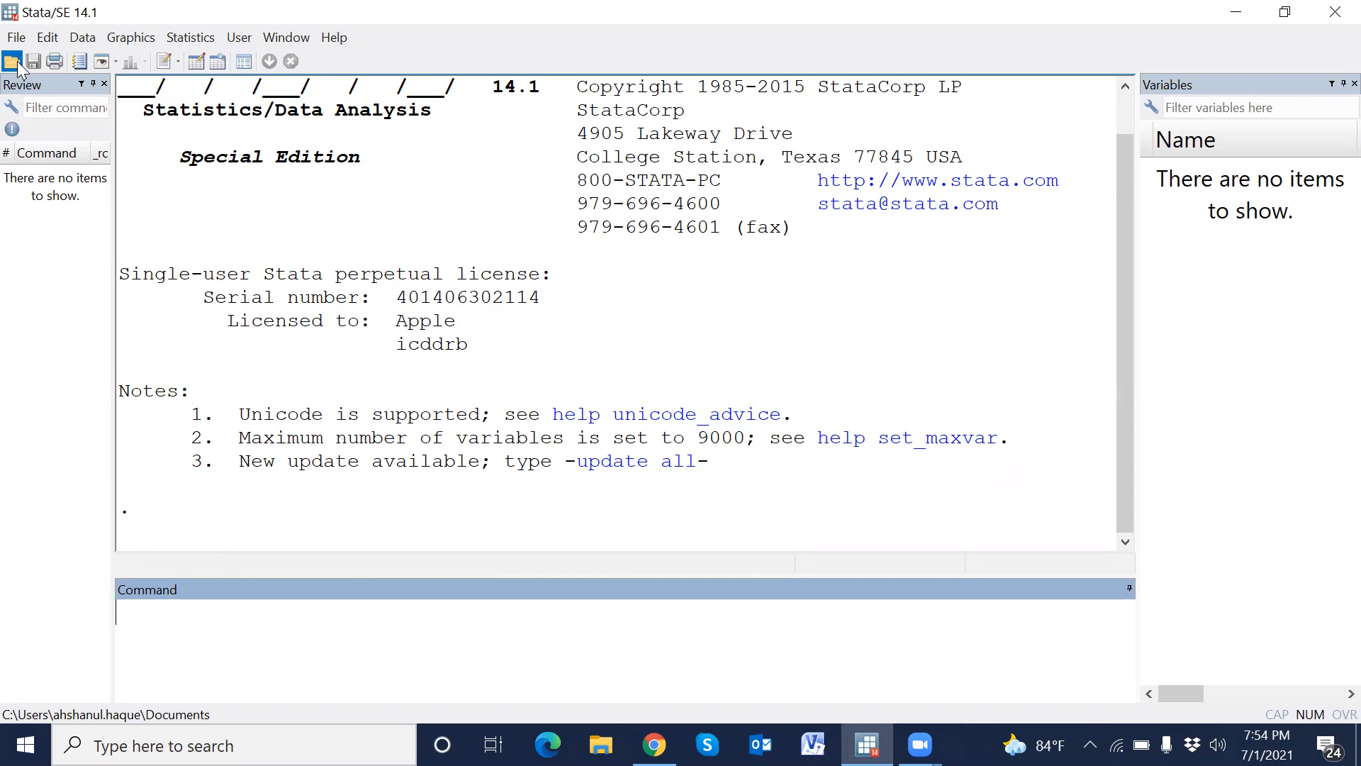
pyautogui.click(11, 61)
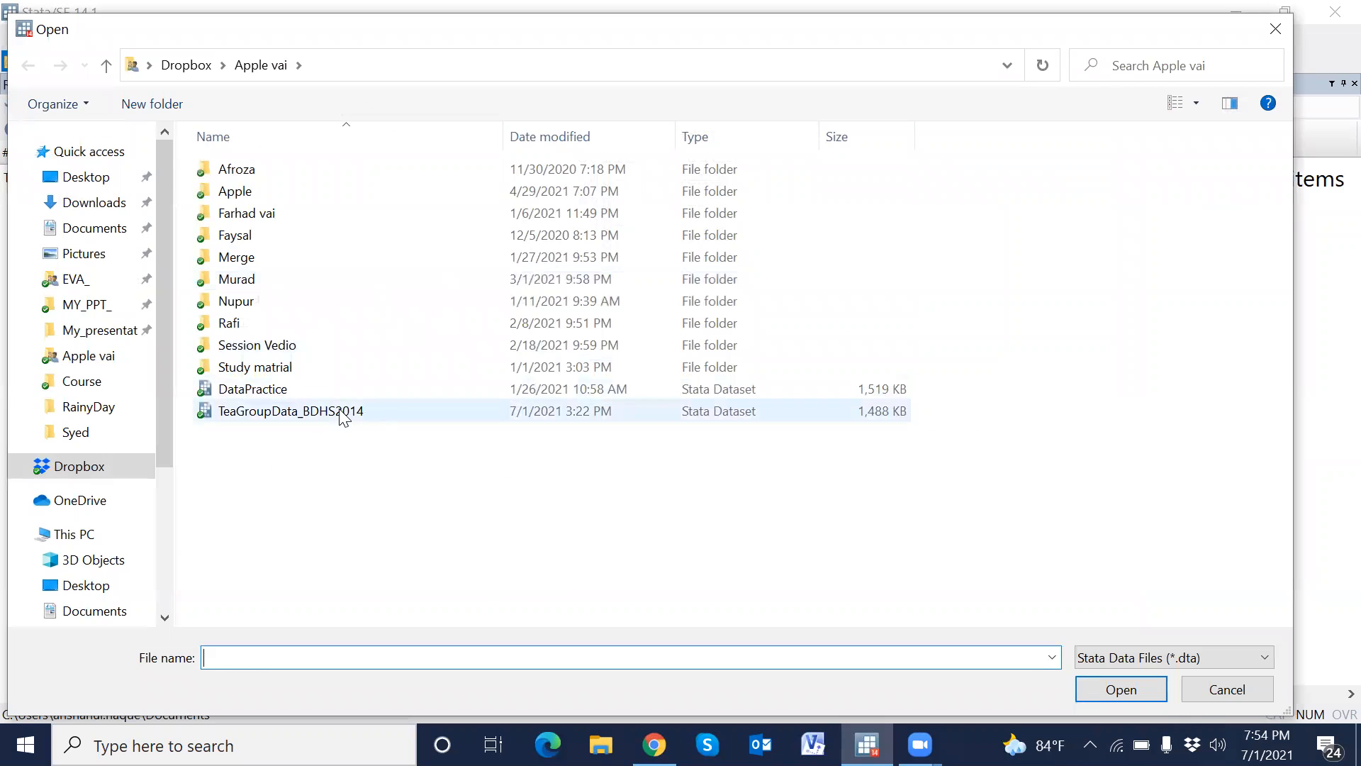
pyautogui.click(1119, 688)
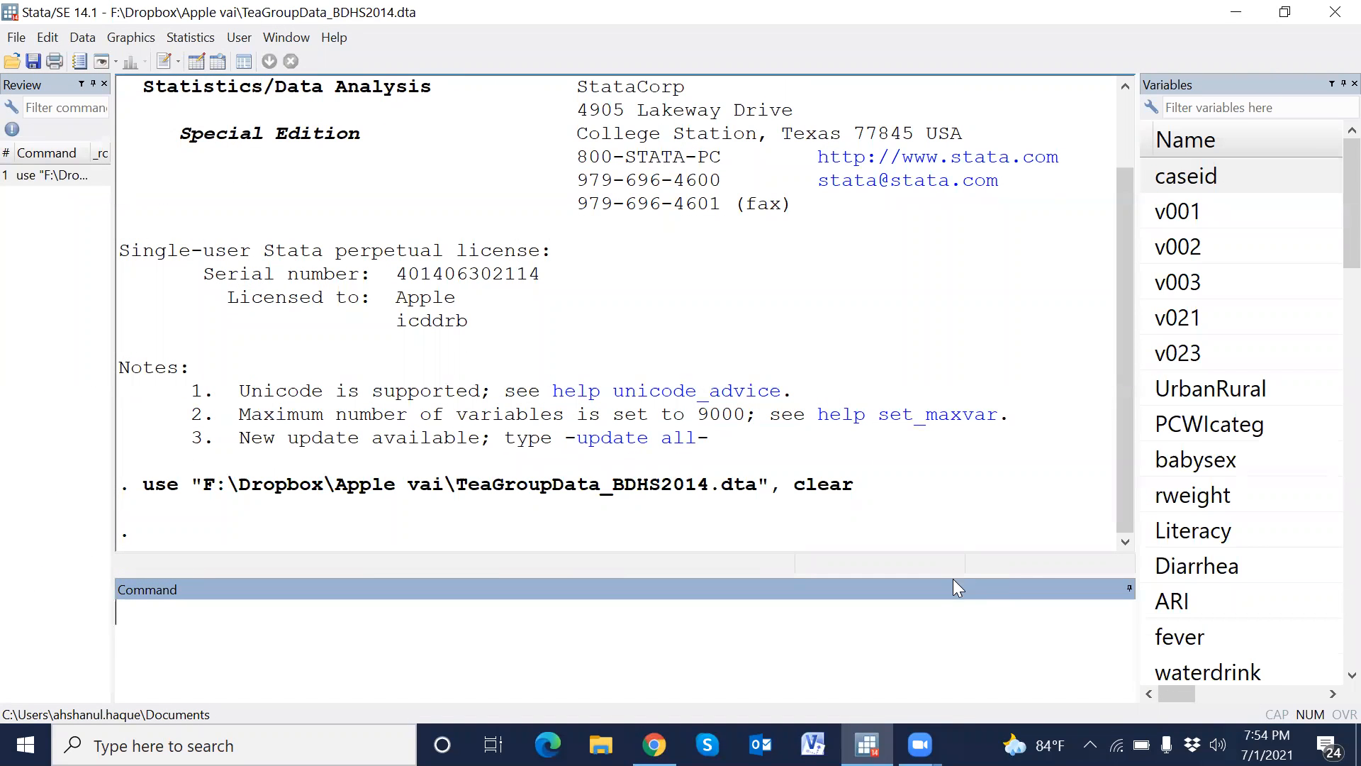
pyautogui.moveTo(955, 573)
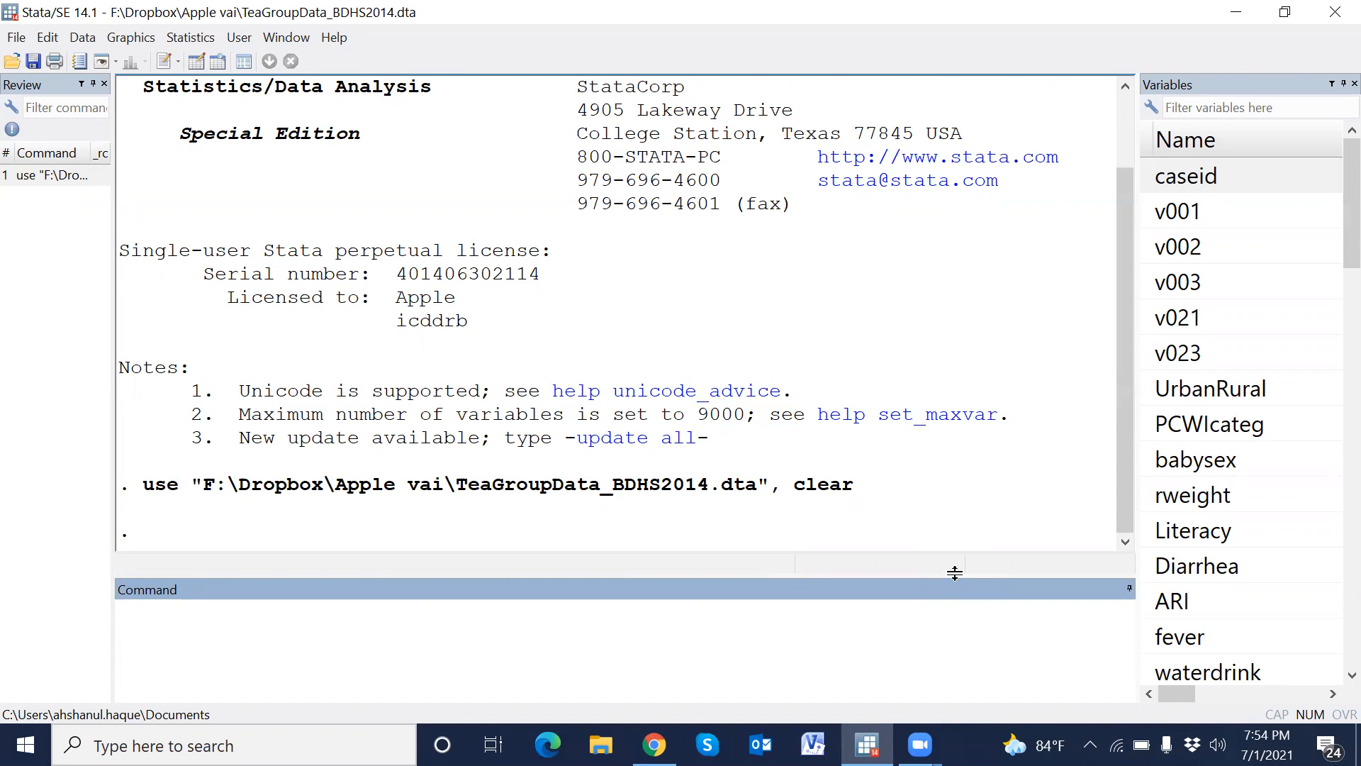
# Filter the Variables list with 'age' to find the child age variables
pyautogui.scroll(-3)
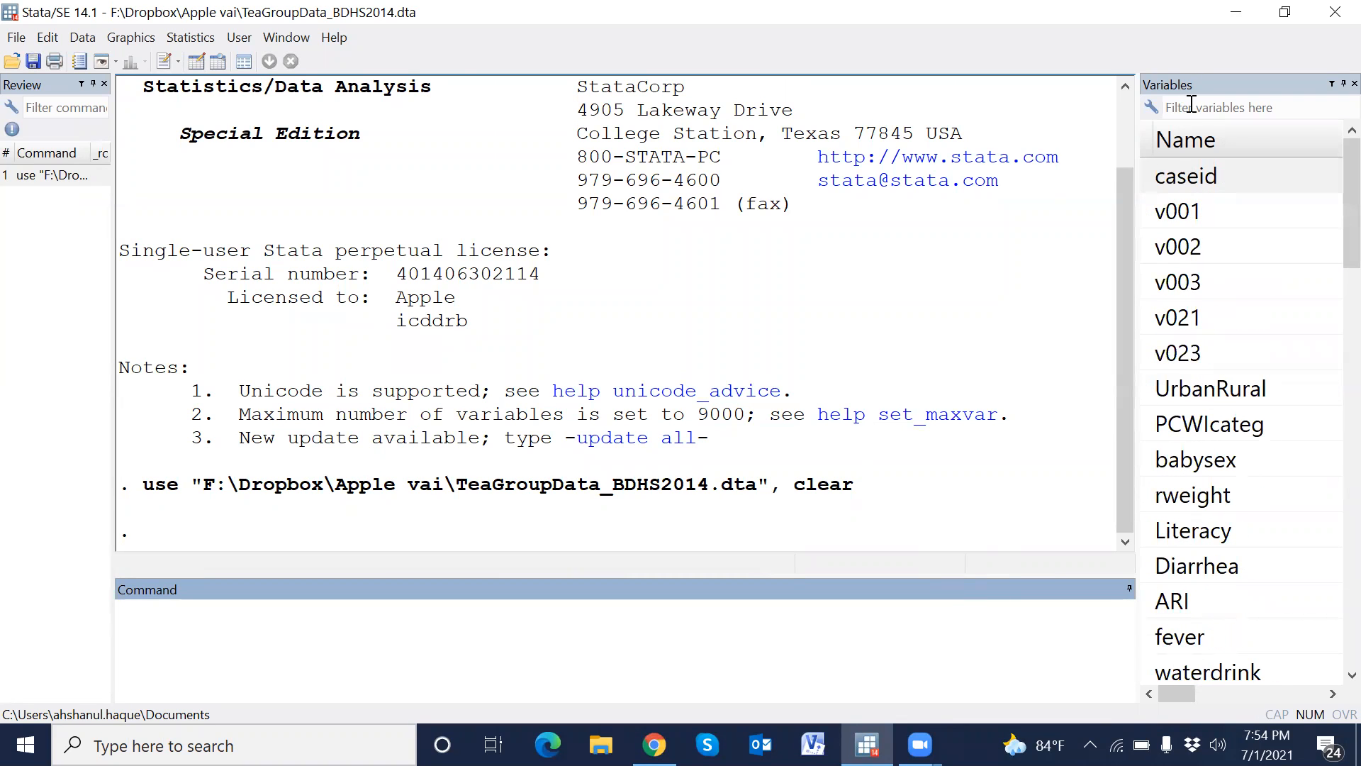
pyautogui.write('a')
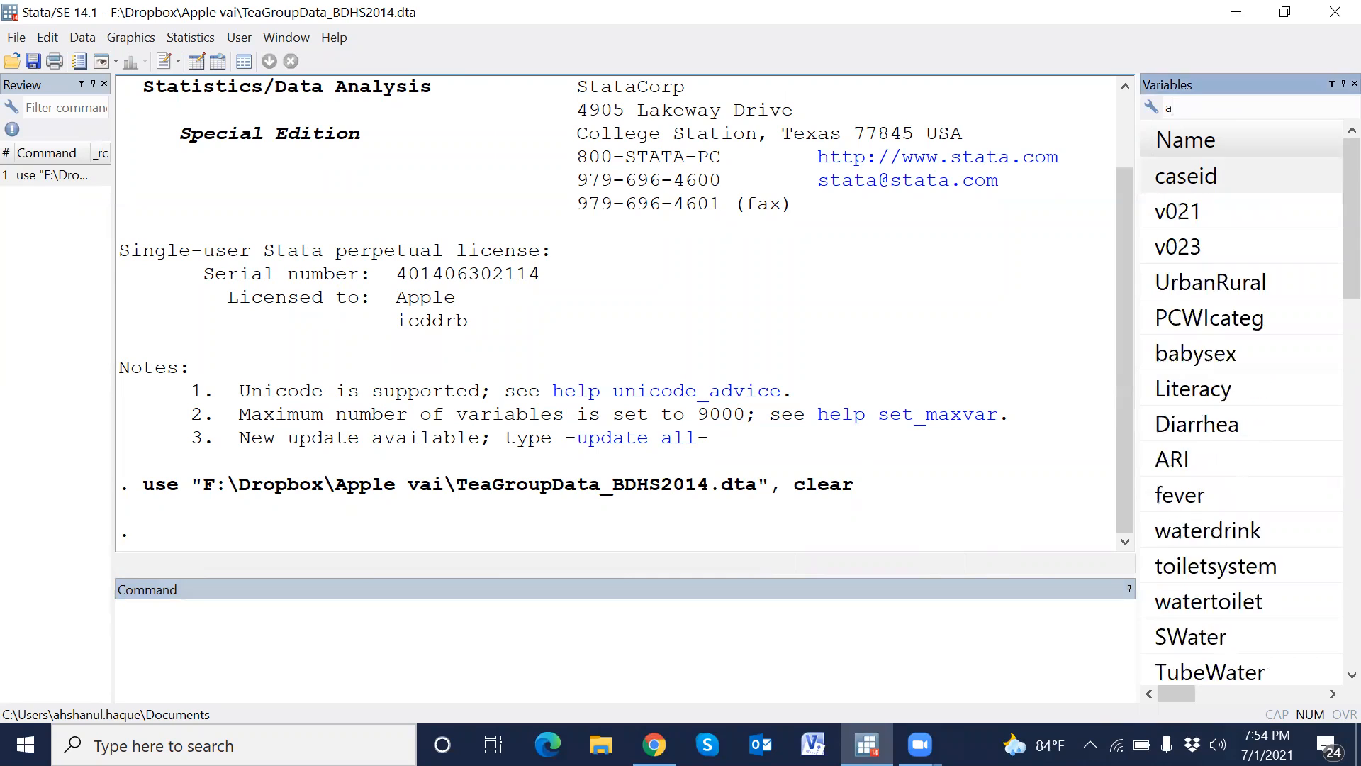
pyautogui.write('ge')
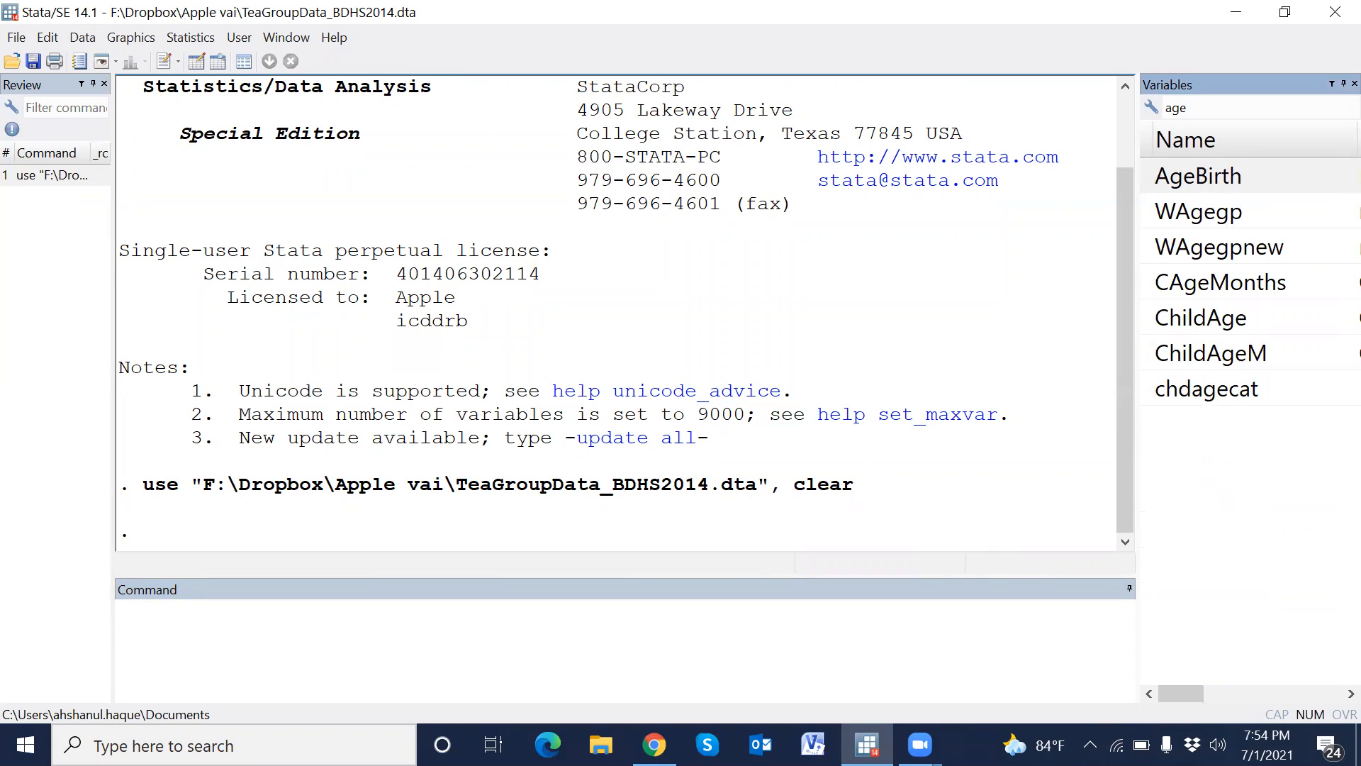
pyautogui.write('age')
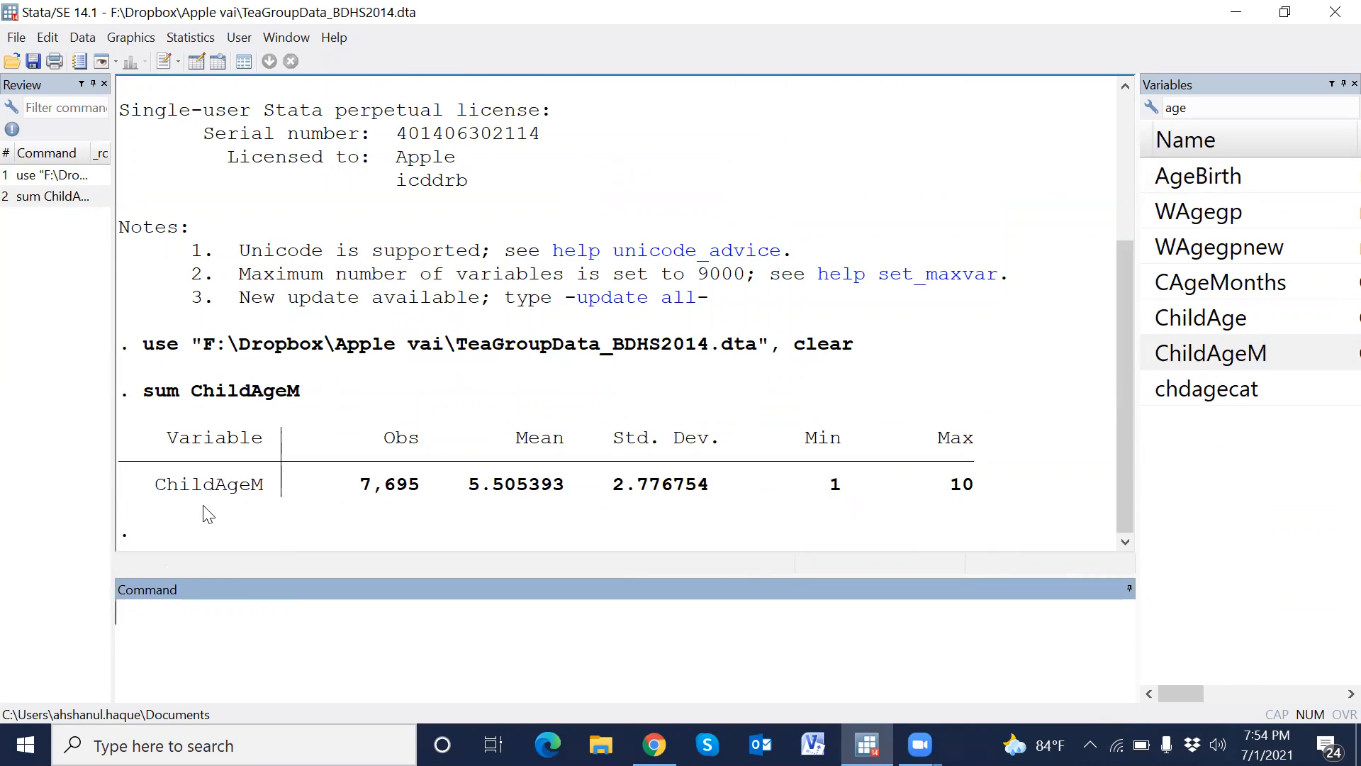
pyautogui.moveTo(451, 495)
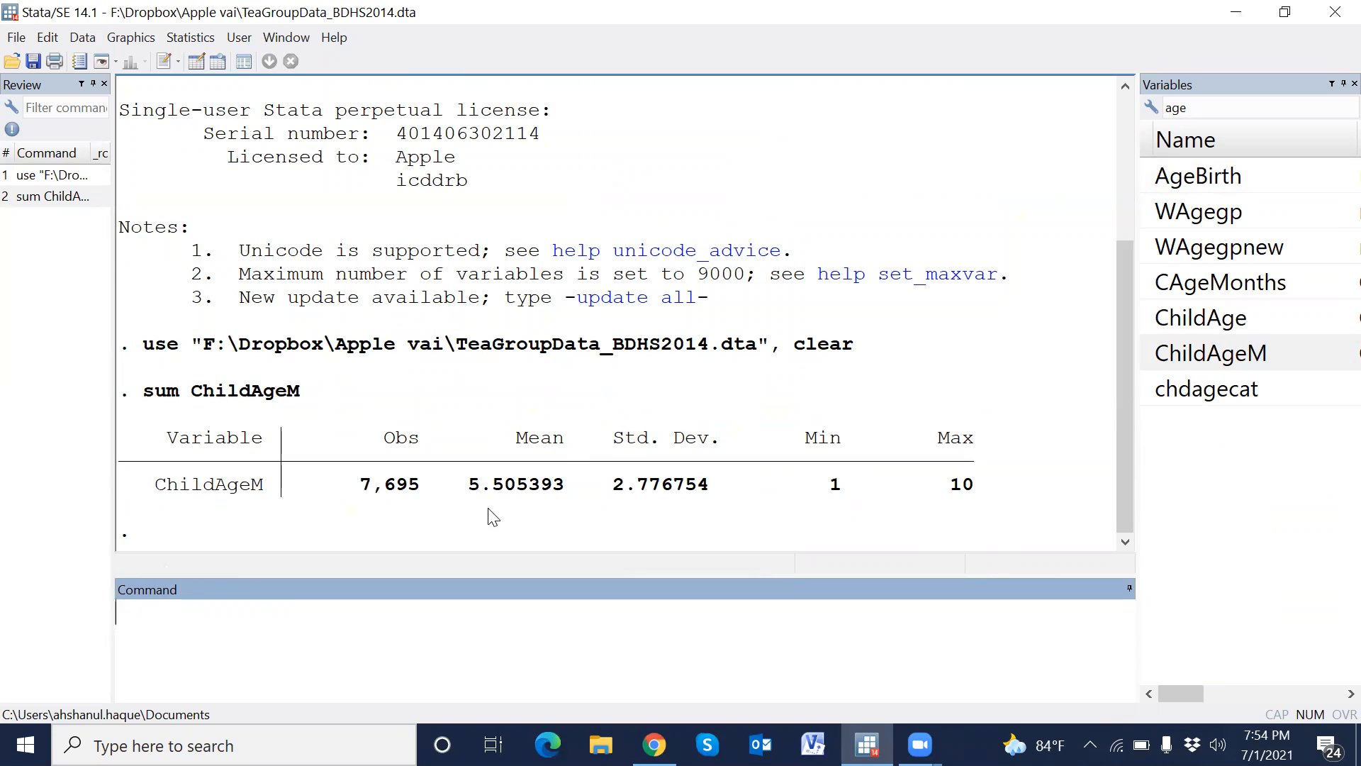
pyautogui.moveTo(668, 415)
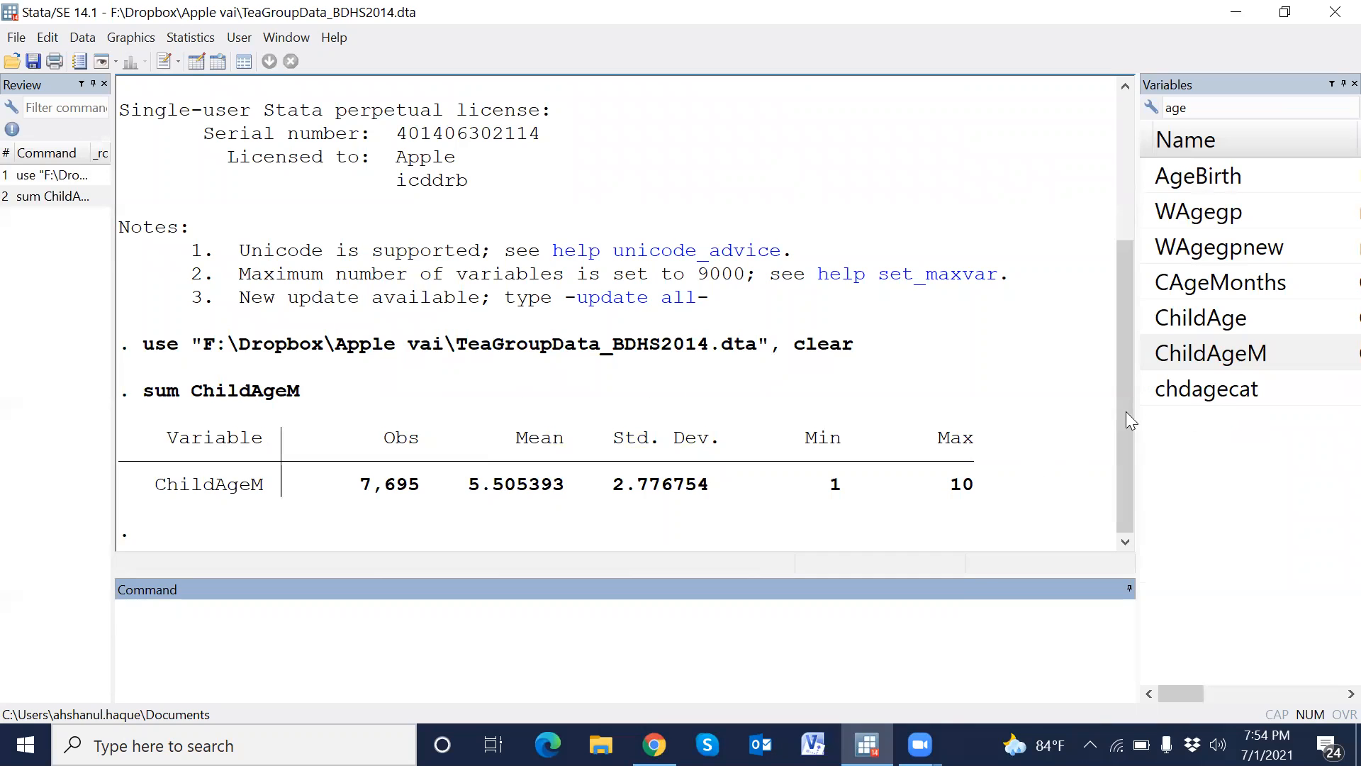
# Pick ChildAge to summarize, showing 7,886 observations with mean 29.69
pyautogui.click(52, 197)
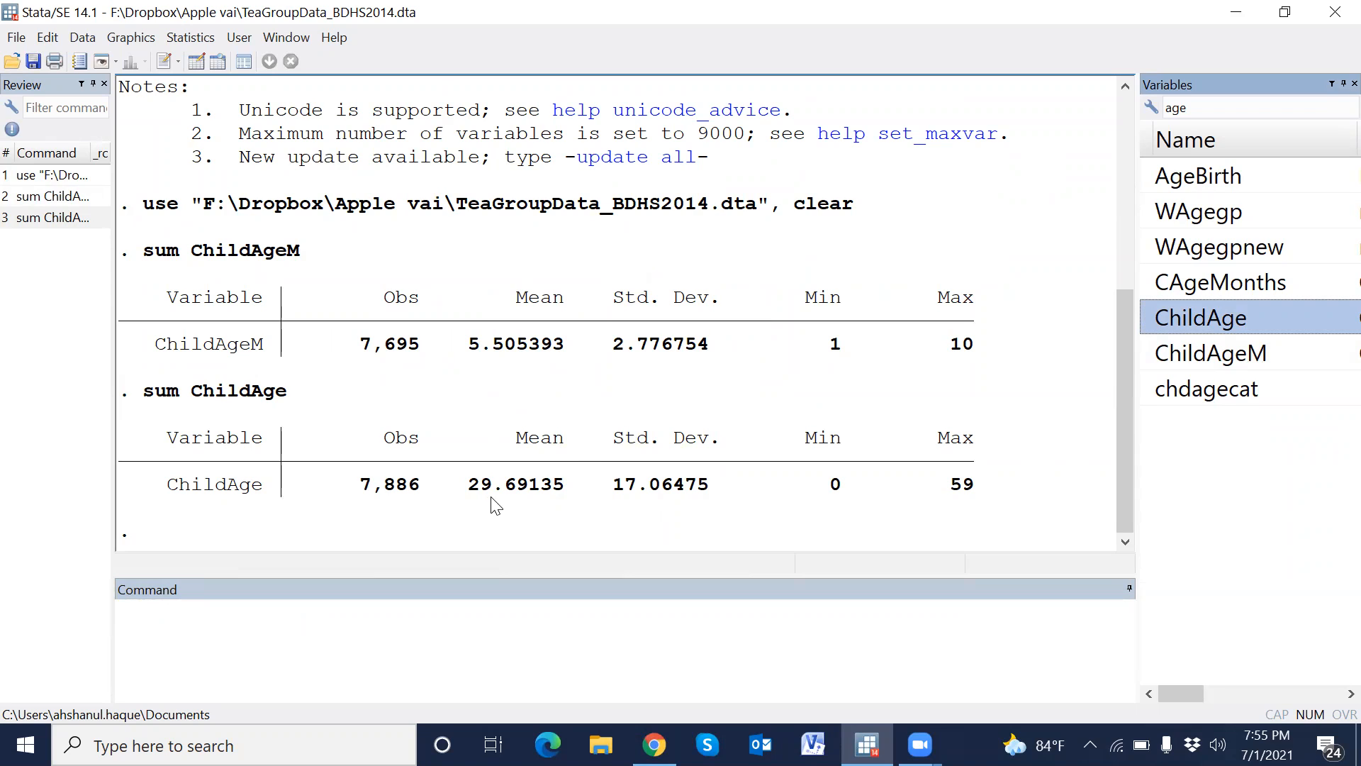
pyautogui.moveTo(823, 424)
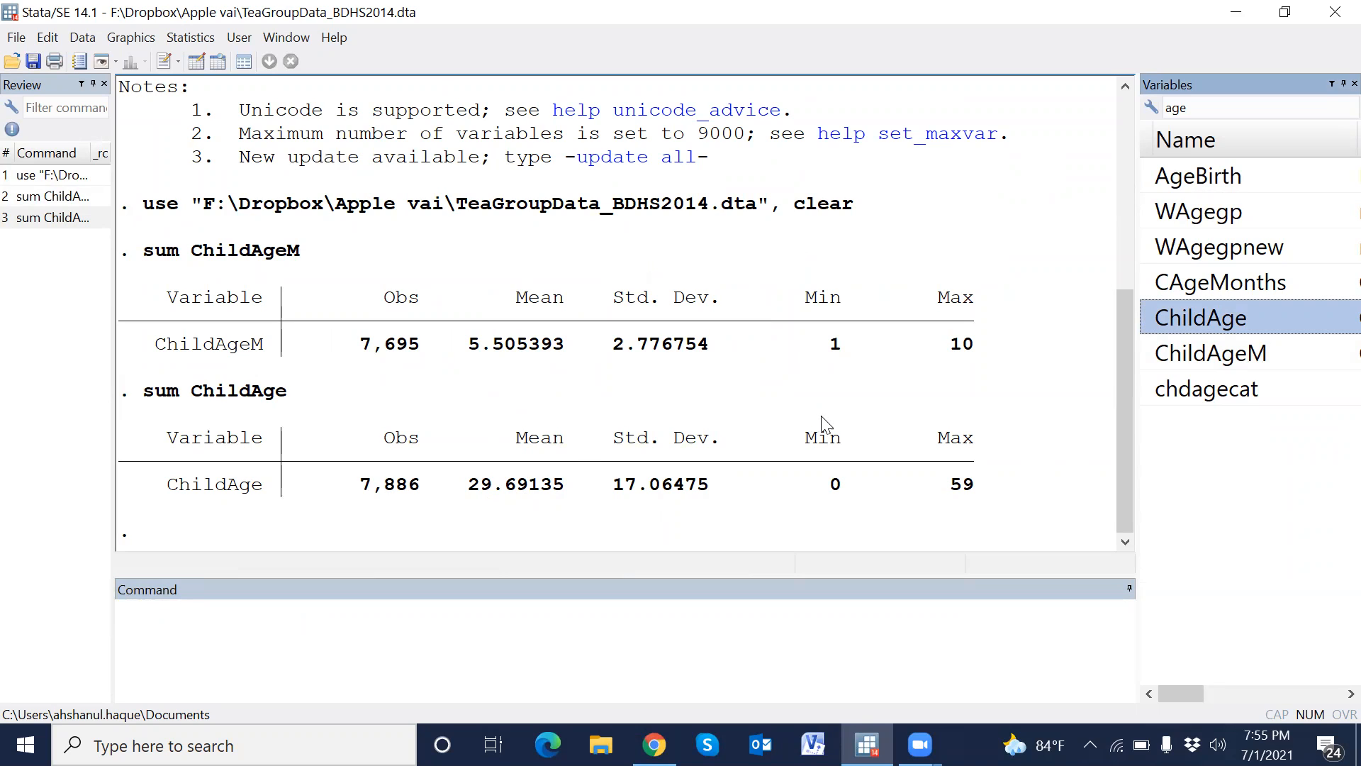
pyautogui.moveTo(977, 504)
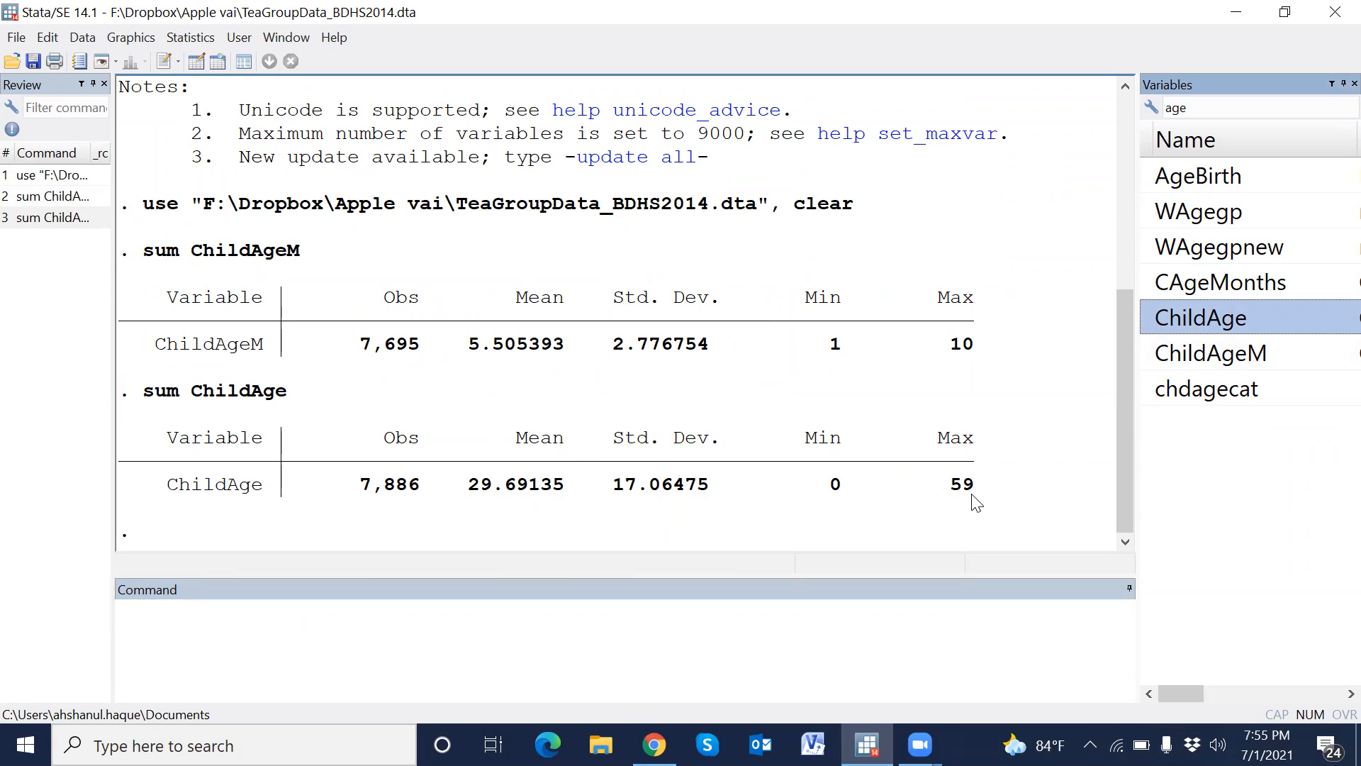
pyautogui.moveTo(634, 521)
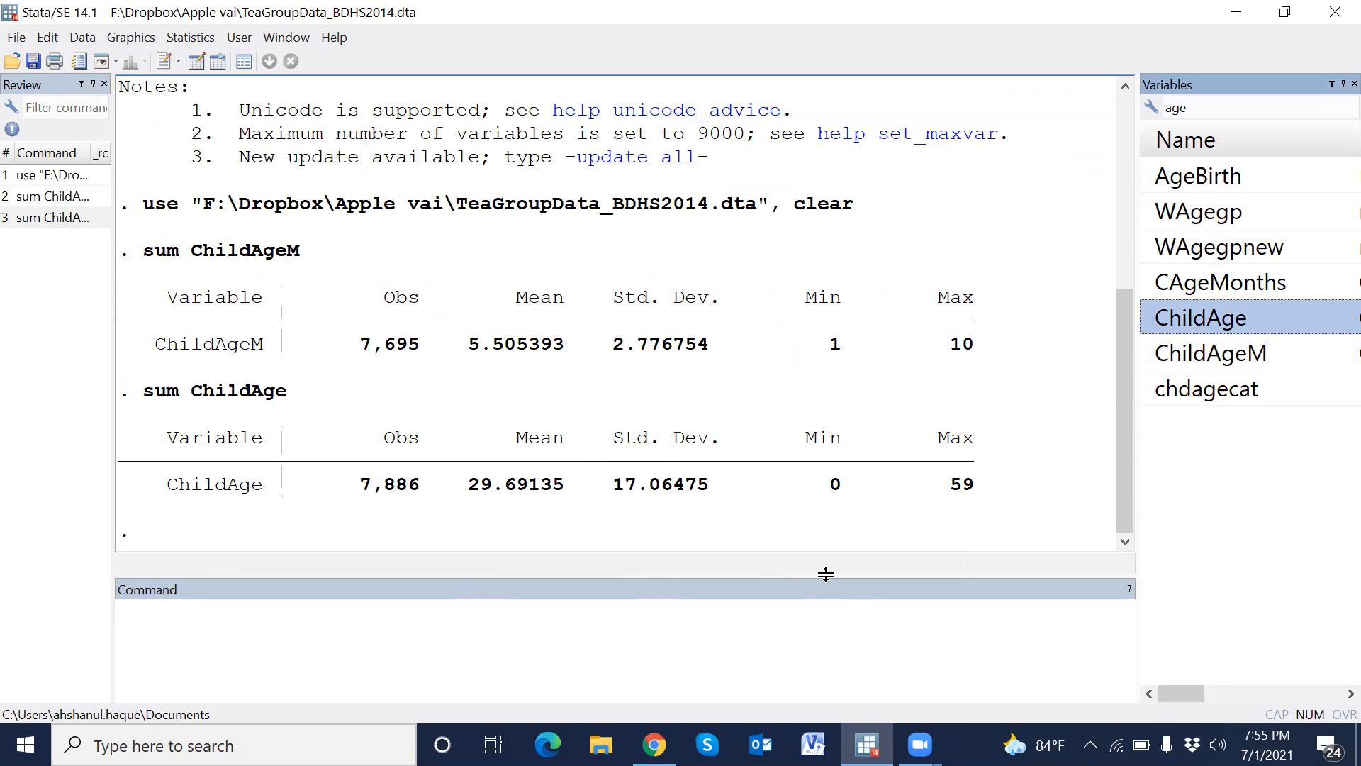
pyautogui.moveTo(928, 35)
pyautogui.write('sum ChildAge')
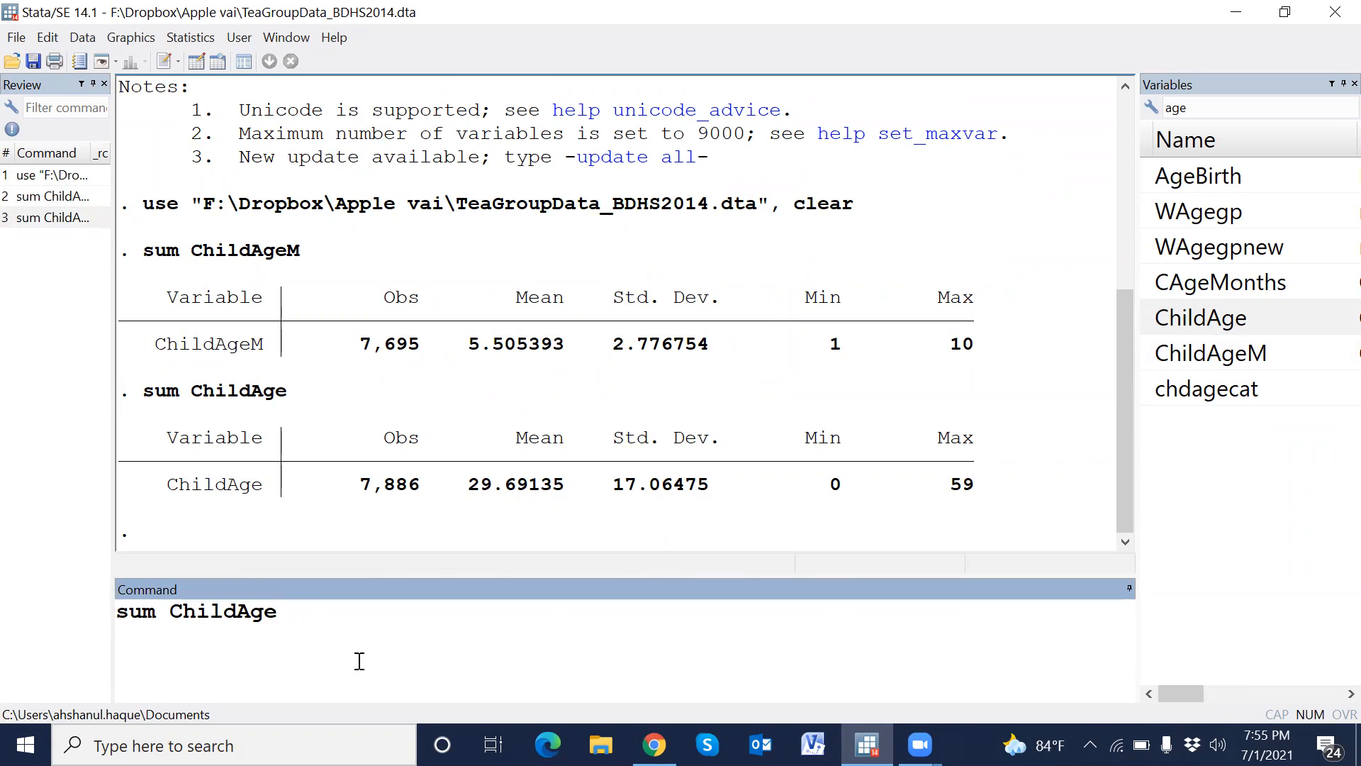
# Run 'sum ChildAge, detail' to get median 30, variance 291.2, skewness and kurtosis
pyautogui.write(', deta')
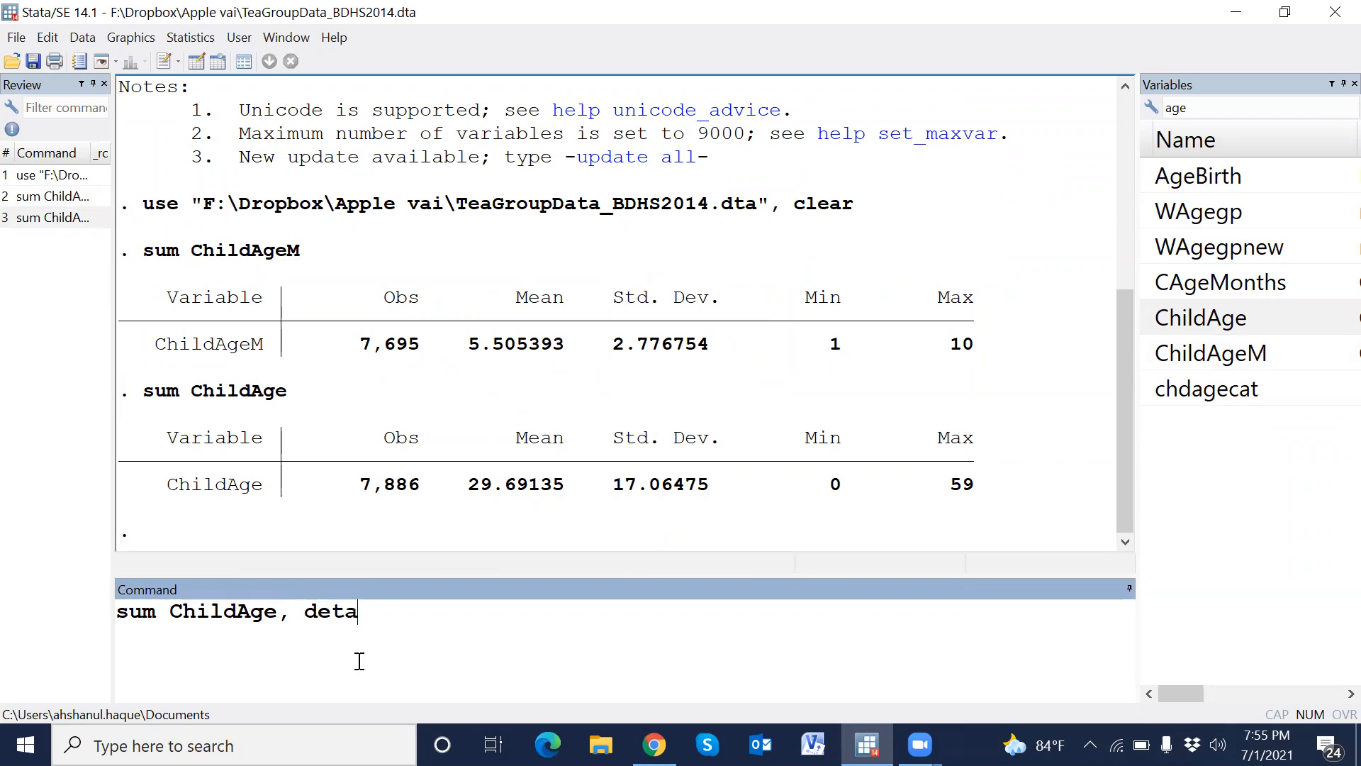
pyautogui.write('il')
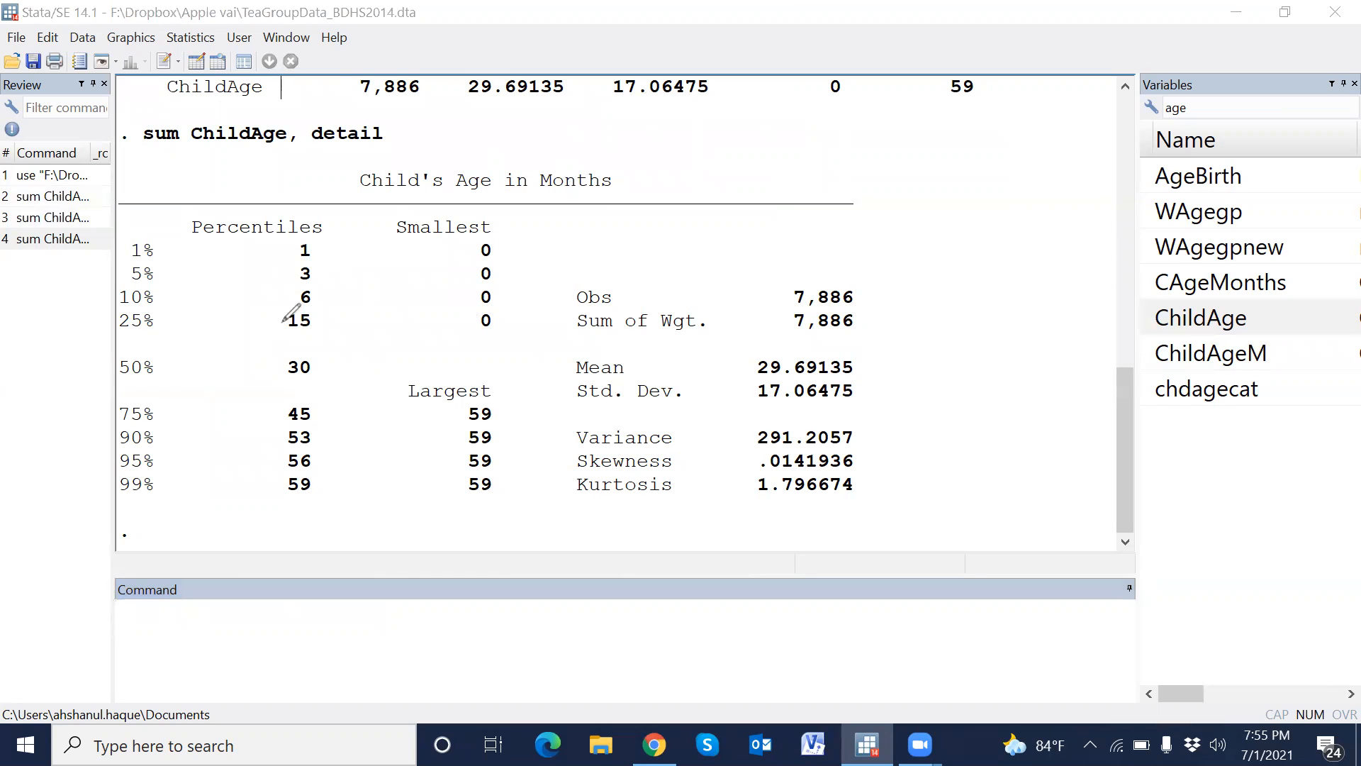
pyautogui.moveTo(278, 328); pyautogui.dragTo(404, 286)
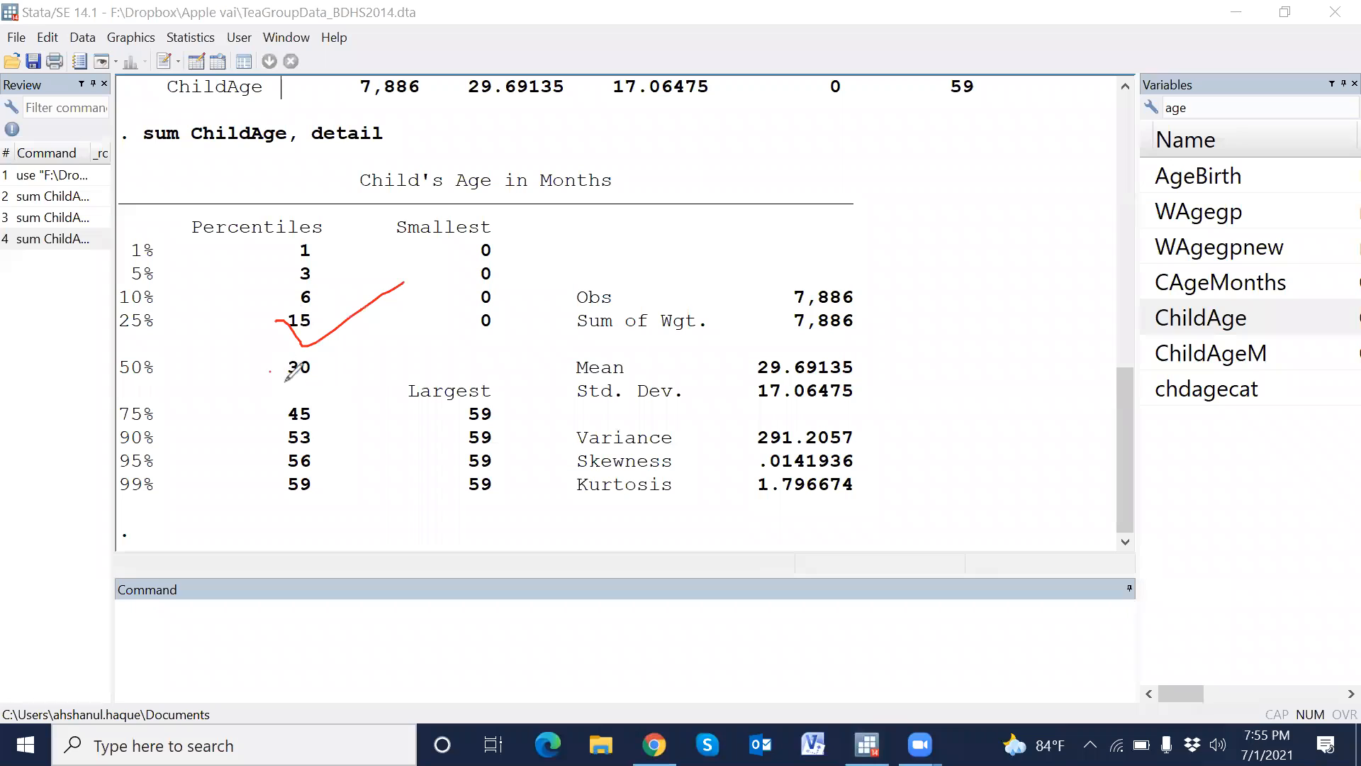
pyautogui.moveTo(278, 330); pyautogui.dragTo(390, 374)
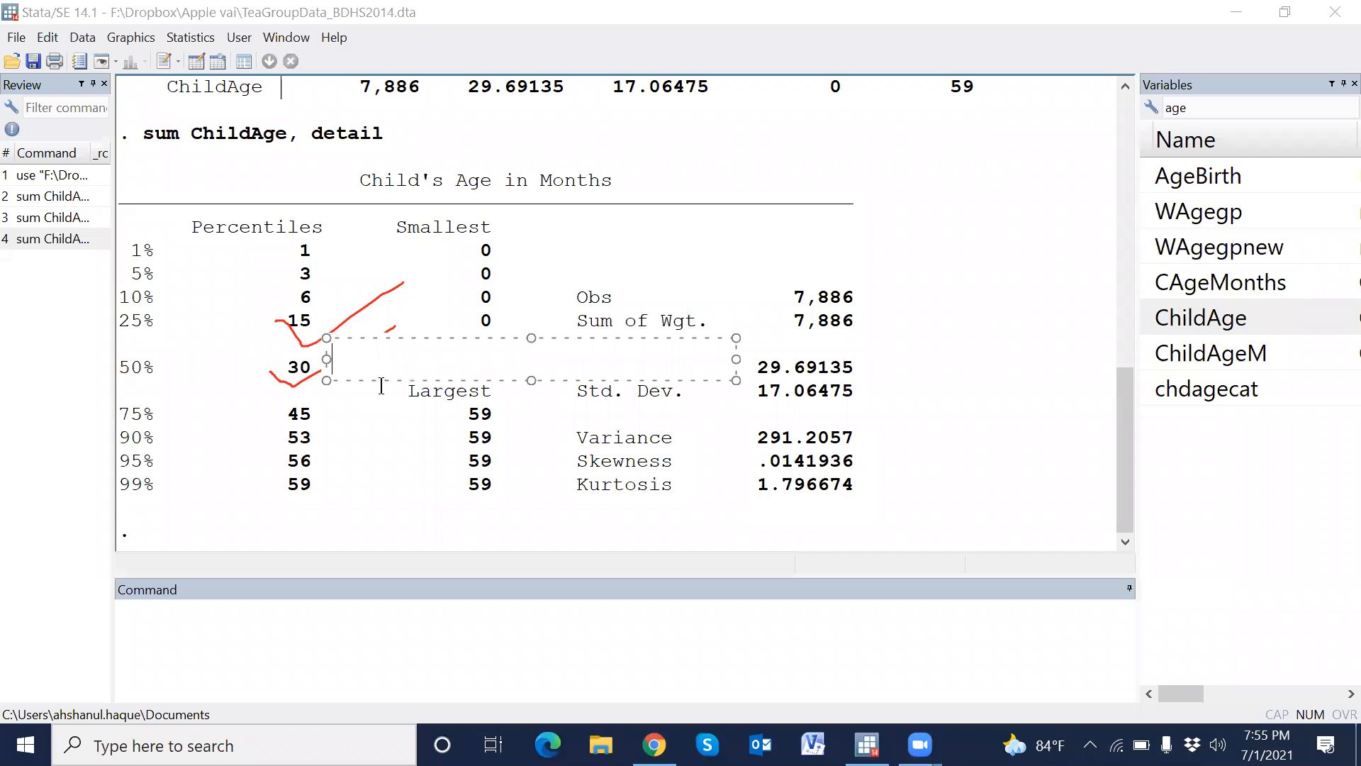
pyautogui.write('Medi')
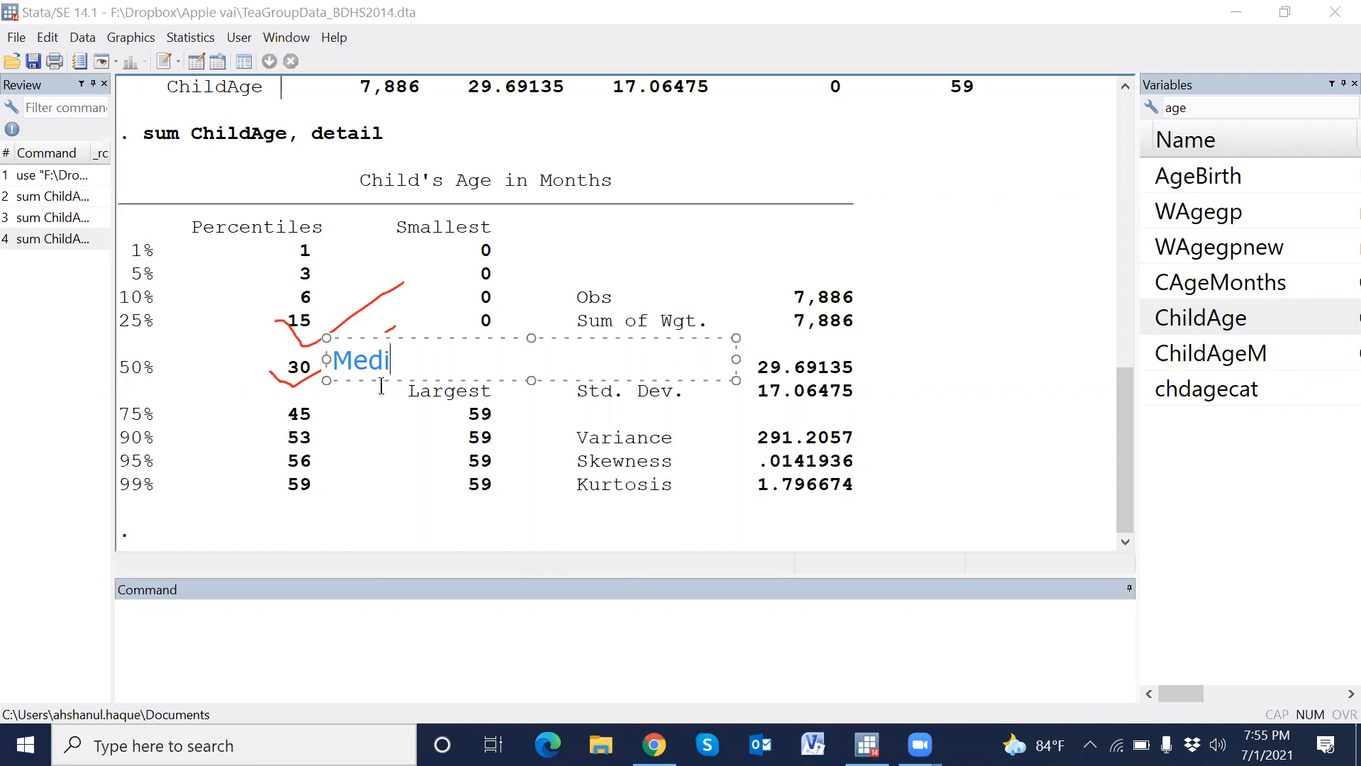
pyautogui.write('an')
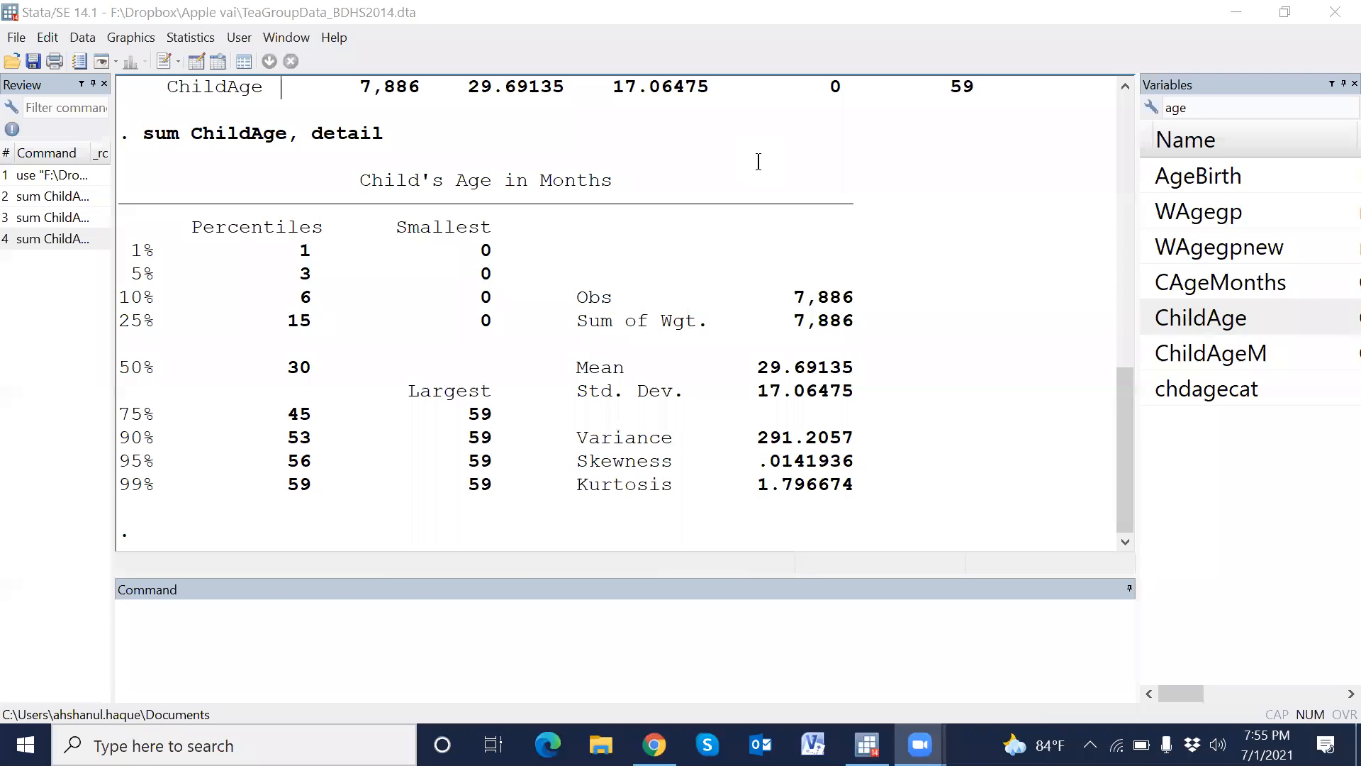
pyautogui.moveTo(983, 118)
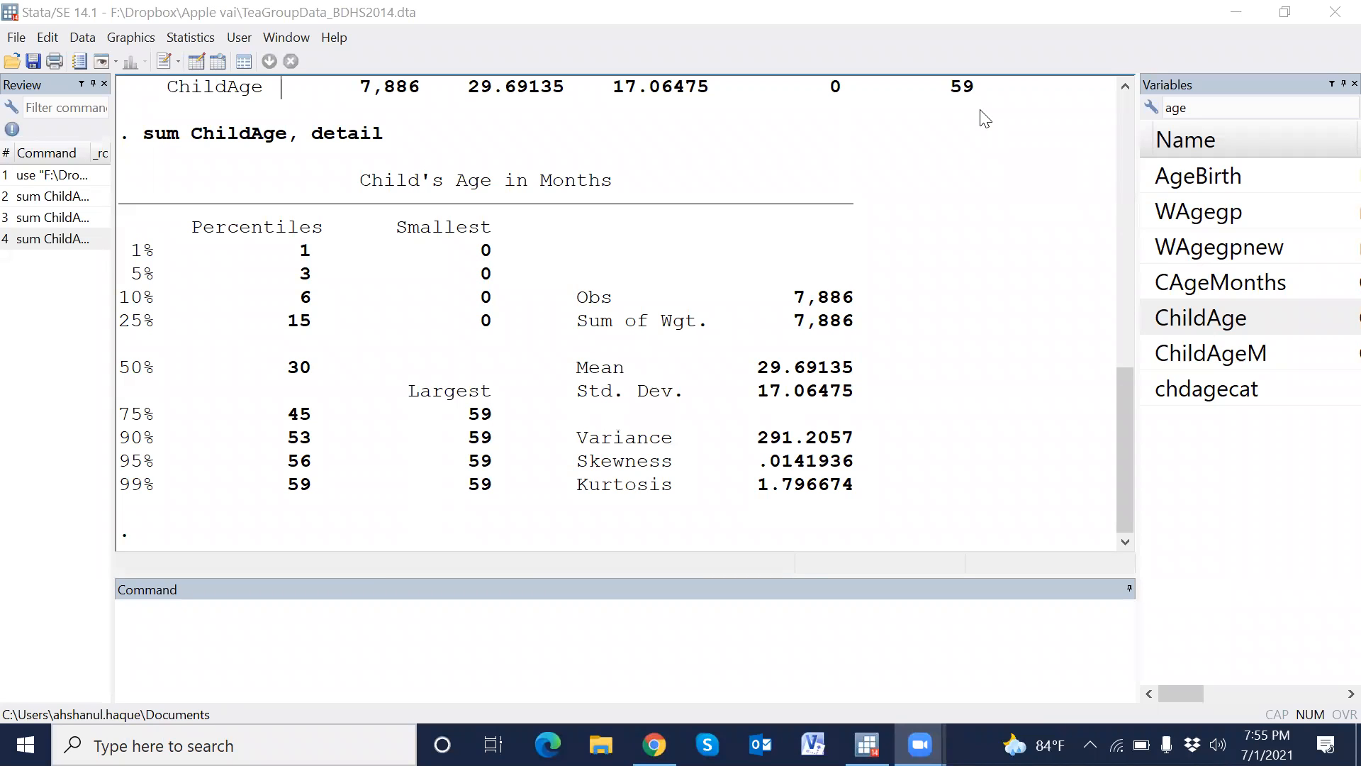
pyautogui.moveTo(310, 278)
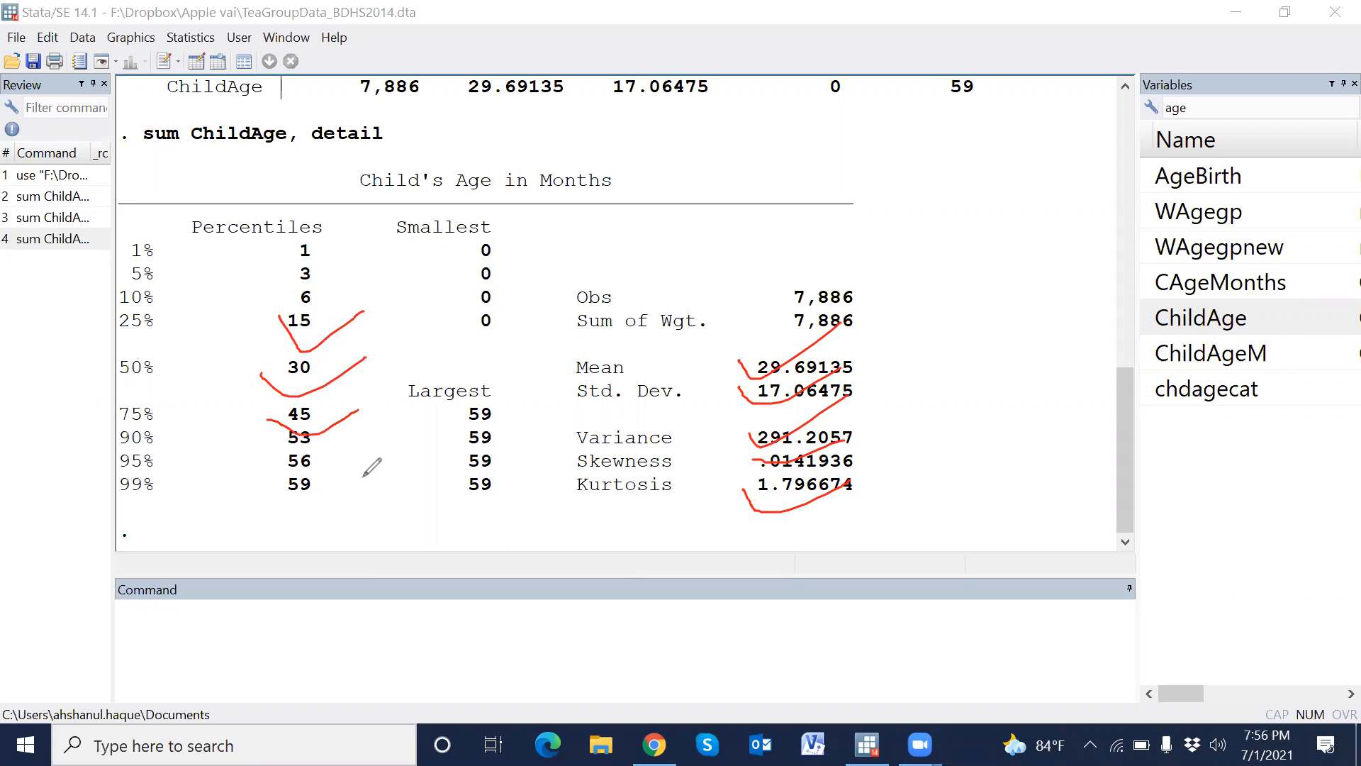
pyautogui.moveTo(431, 436)
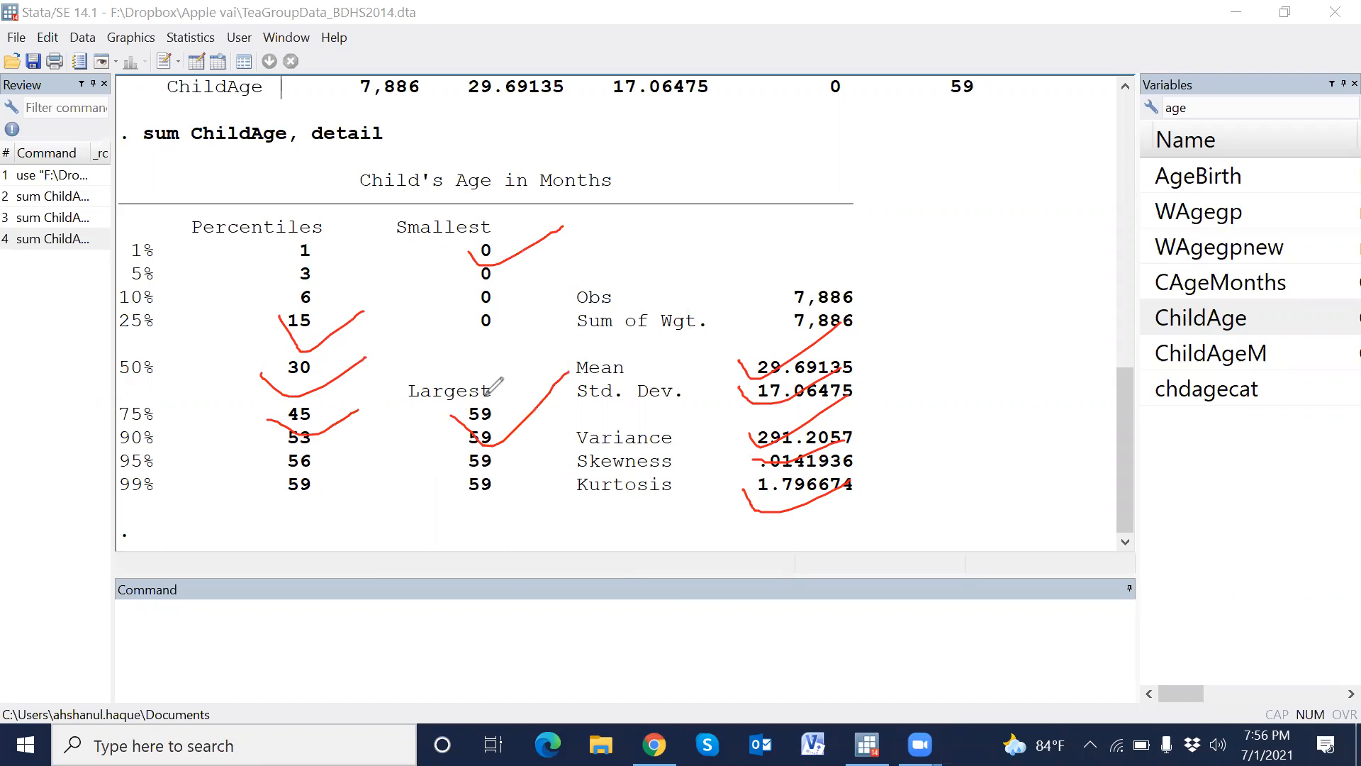
pyautogui.moveTo(607, 414)
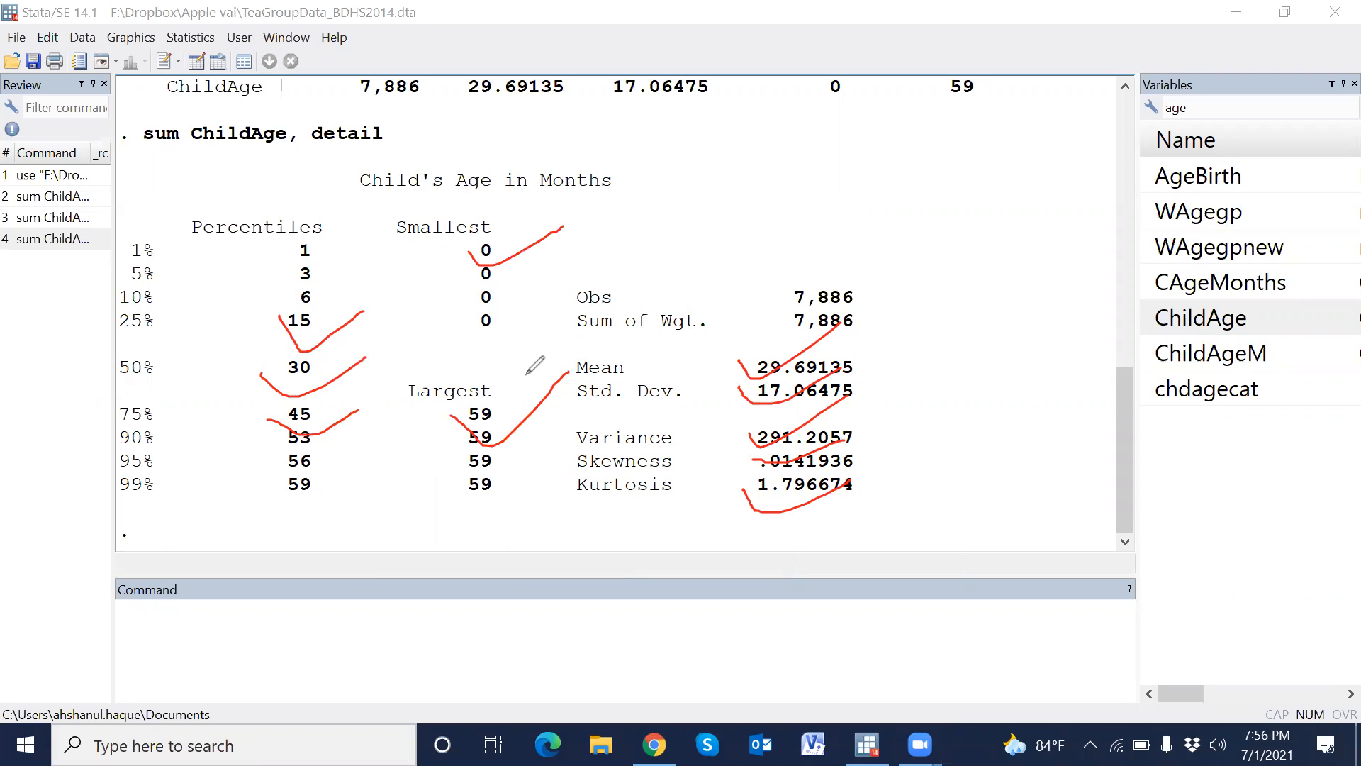
pyautogui.moveTo(527, 350)
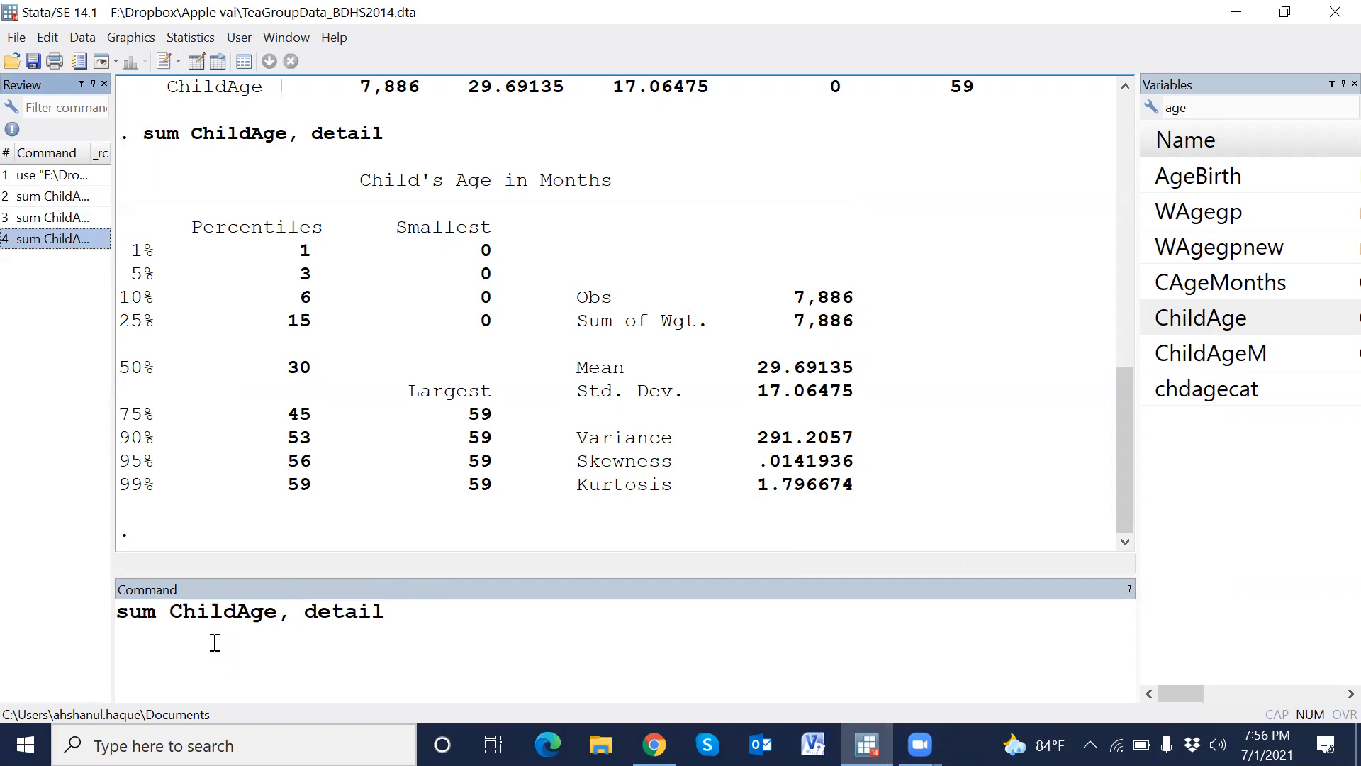
pyautogui.moveTo(305, 637)
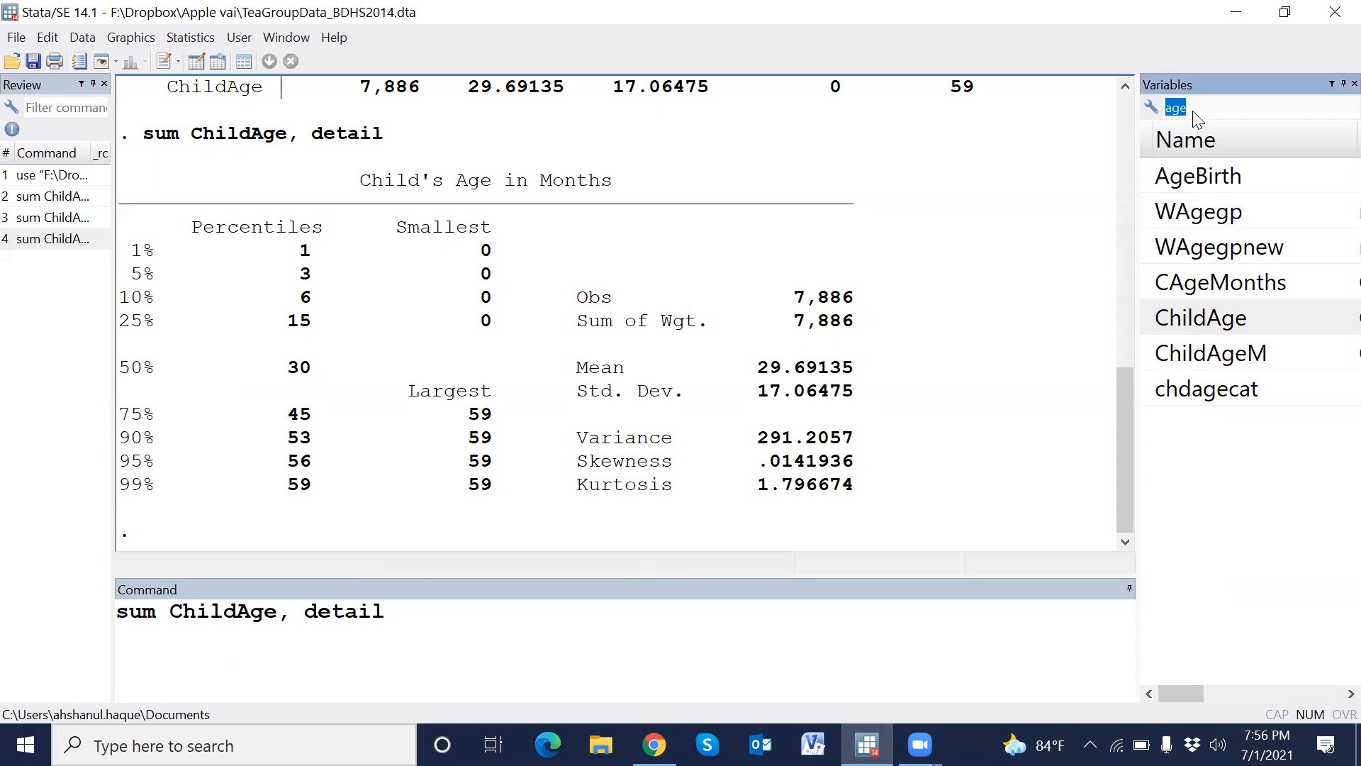
# Add myhaz via the 'ha' filter, run detailed summary, and continue past its output
pyautogui.write('ha')
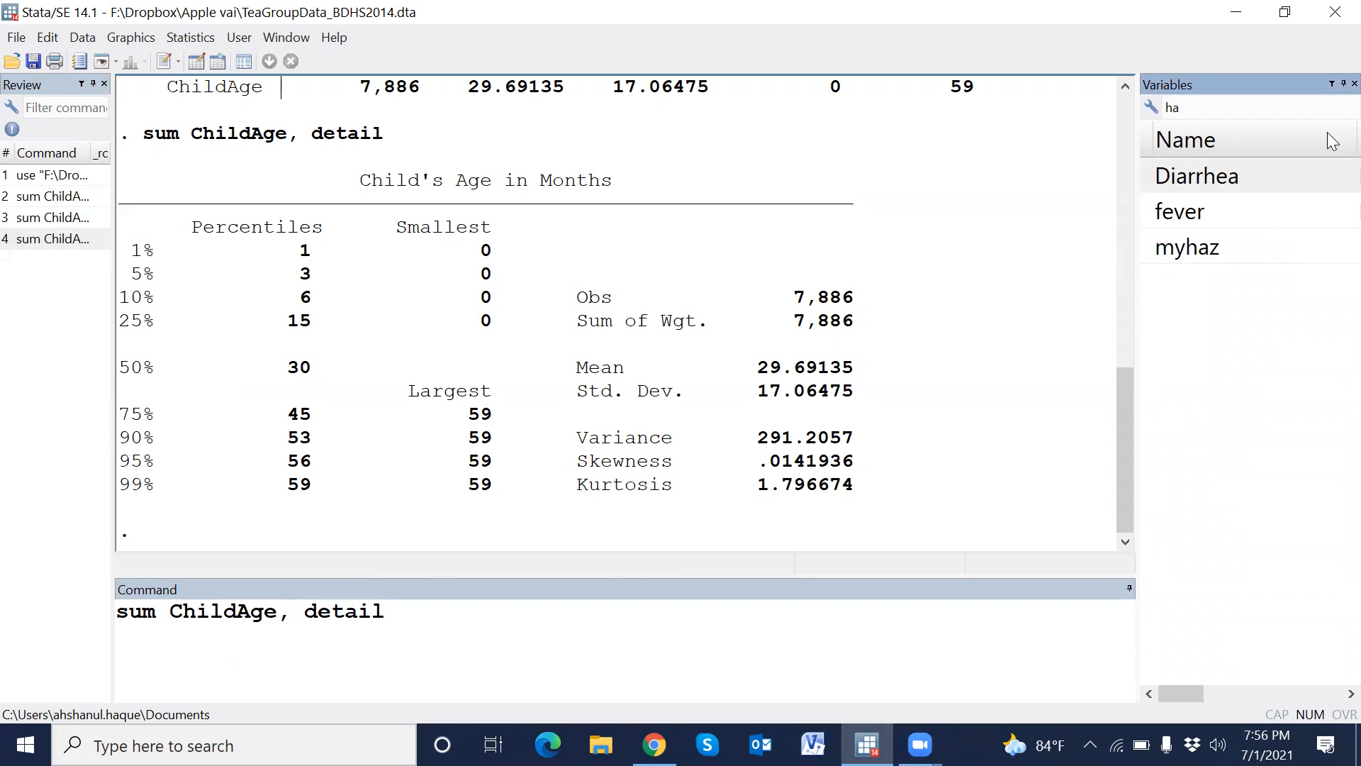
pyautogui.doubleClick(1187, 248)
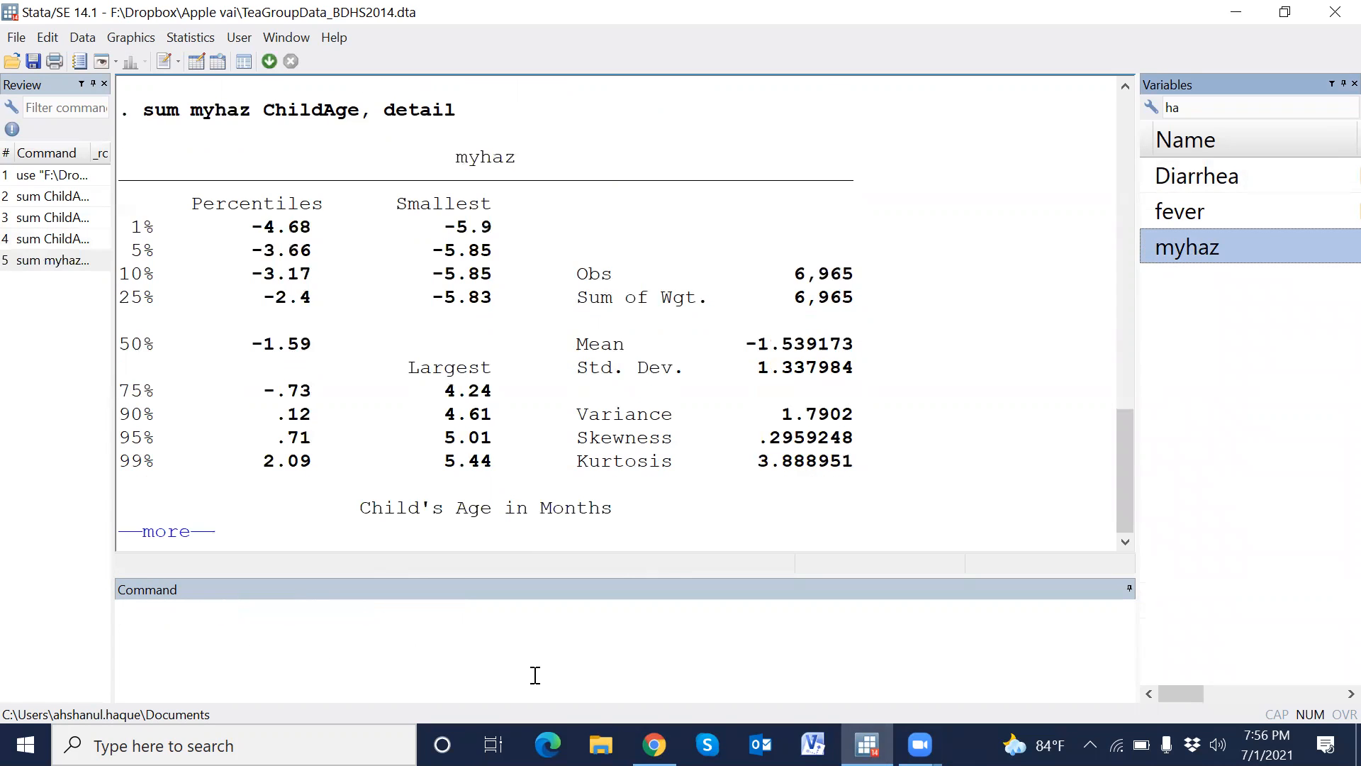
pyautogui.moveTo(165, 531)
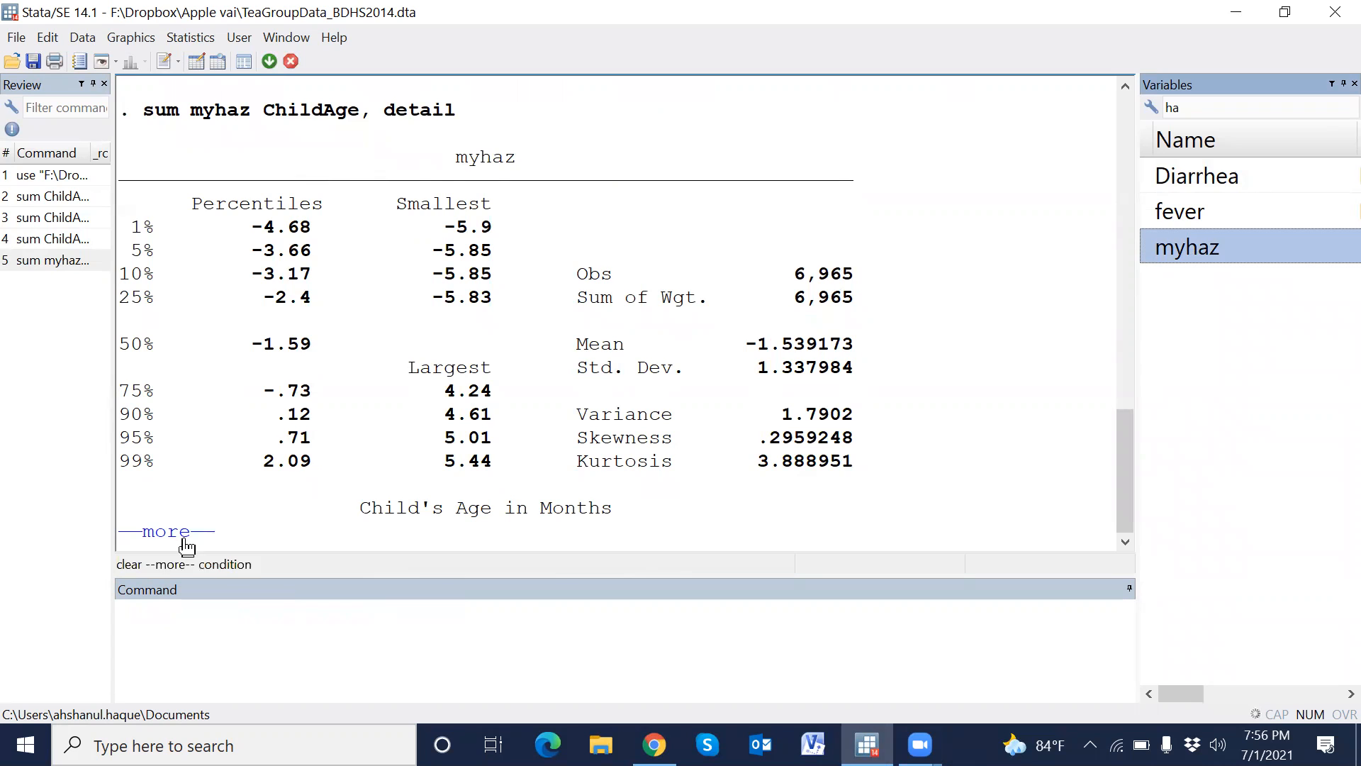
pyautogui.click(163, 531)
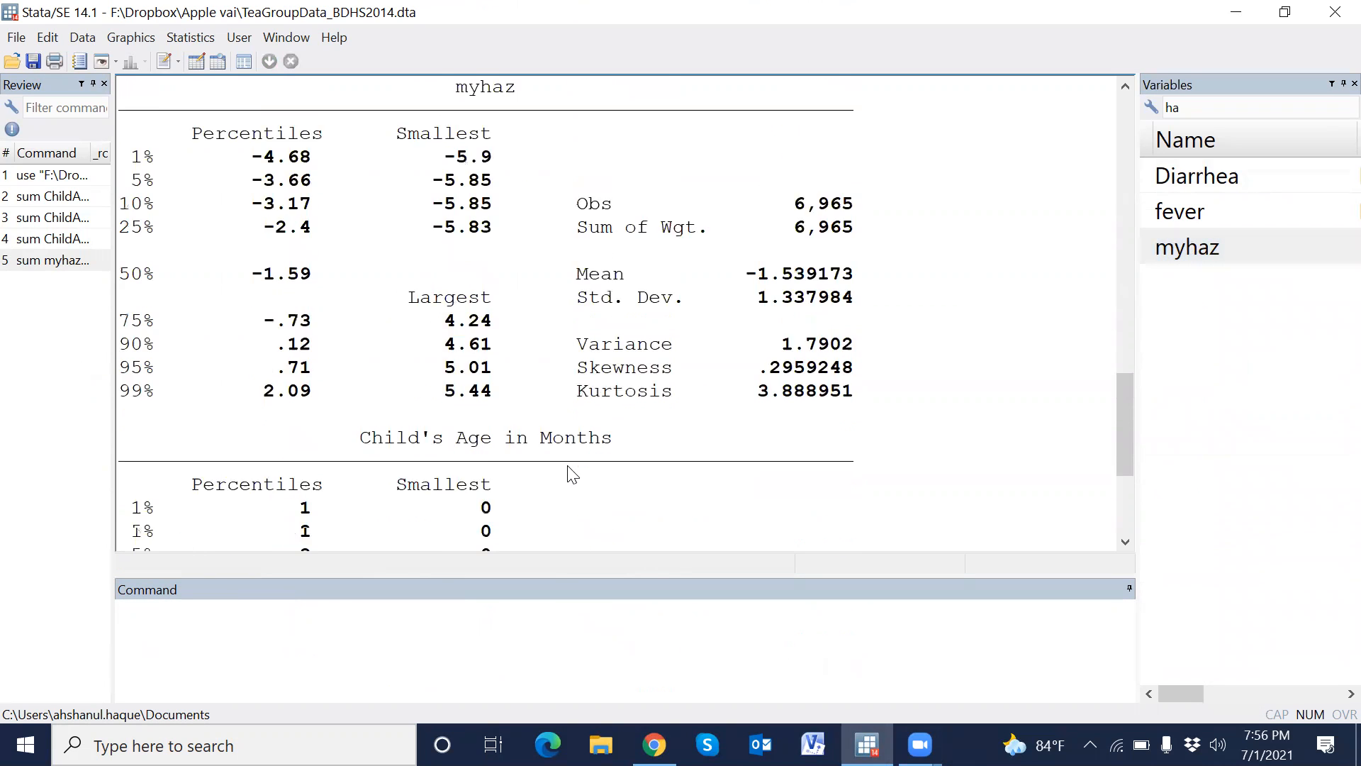